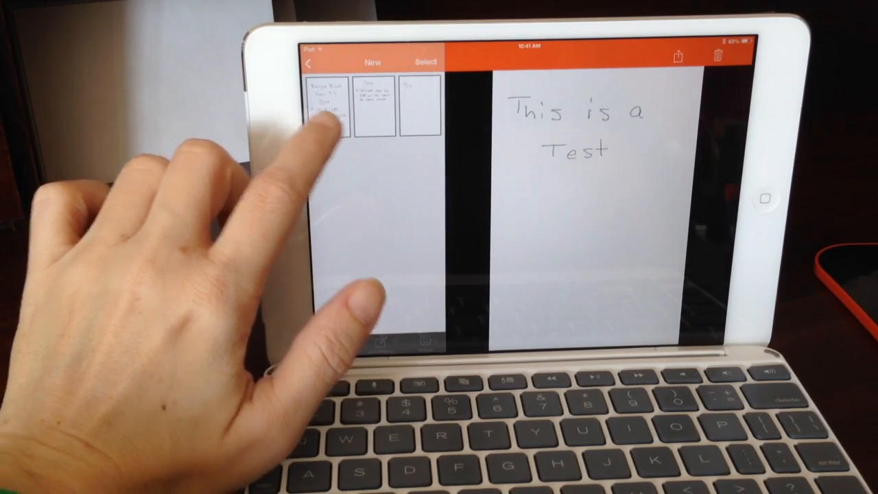
Preview the Boogie Board Sync 9.7 Pros note and another synced note in New.
left_click(329, 103)
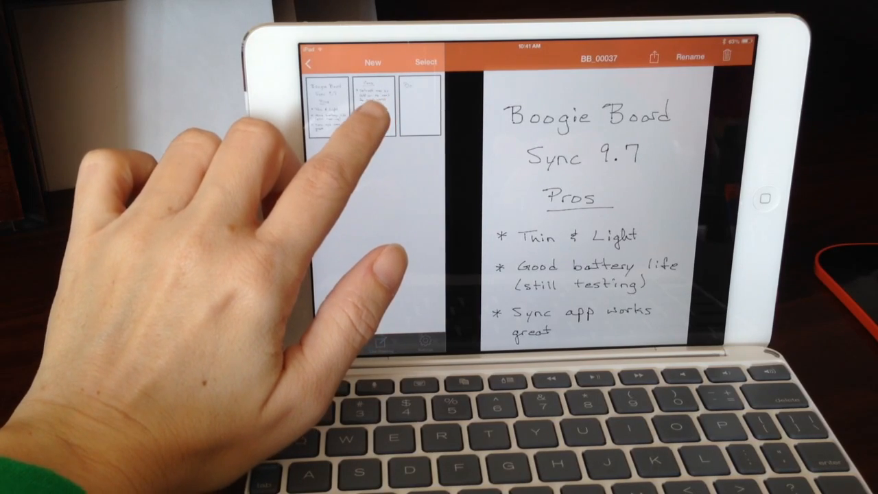
left_click(412, 107)
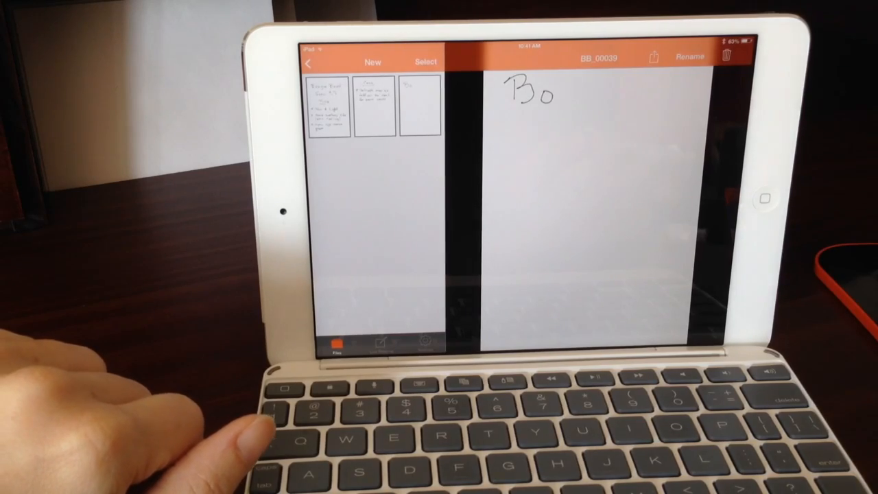
left_click(728, 55)
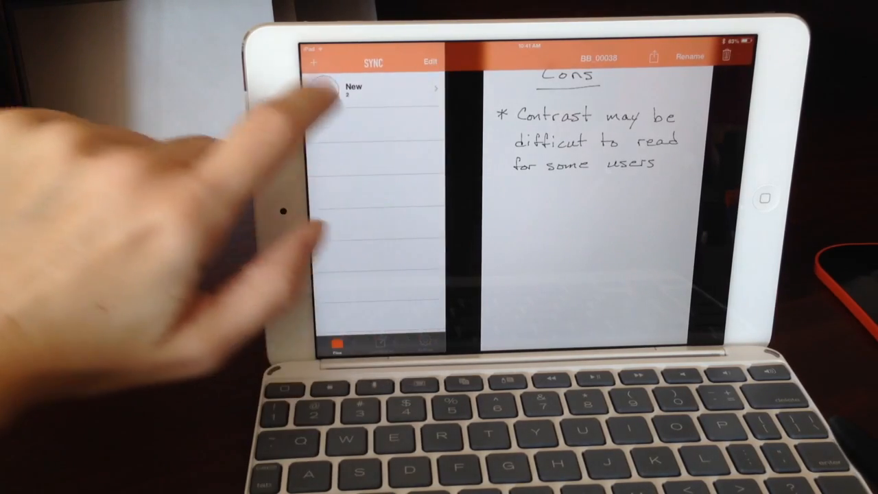
Add a new label named School and save it.
left_click(314, 63)
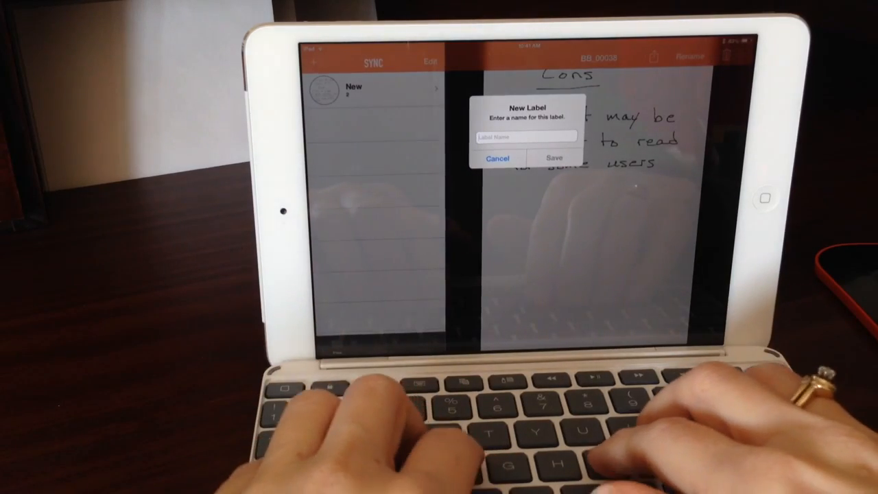
type("School")
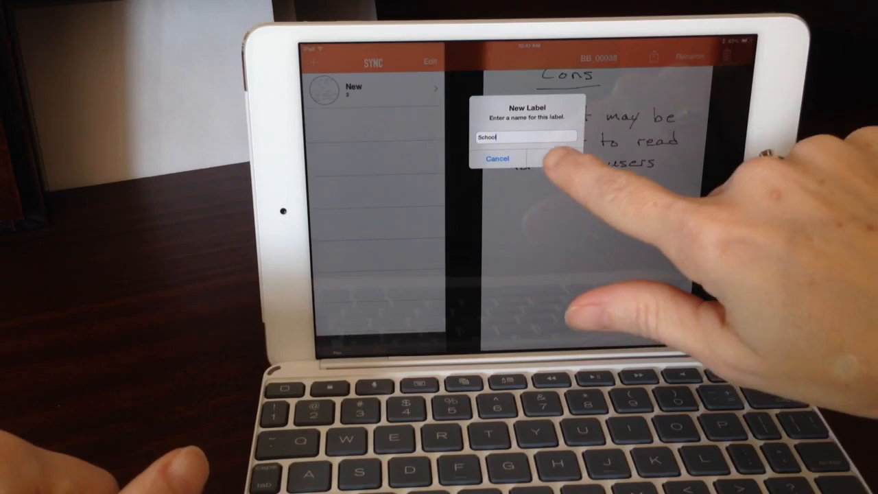
left_click(523, 158)
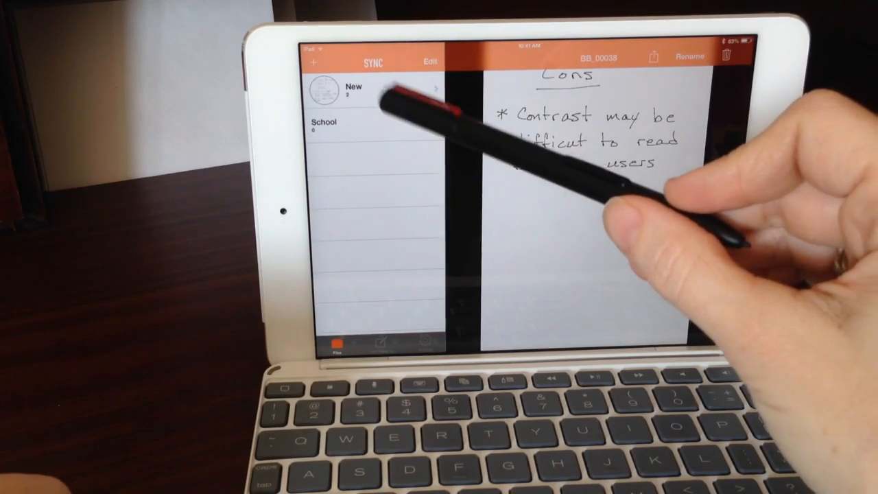
Open the Pros note in New, view share options, then cancel the rename prompt.
left_click(353, 90)
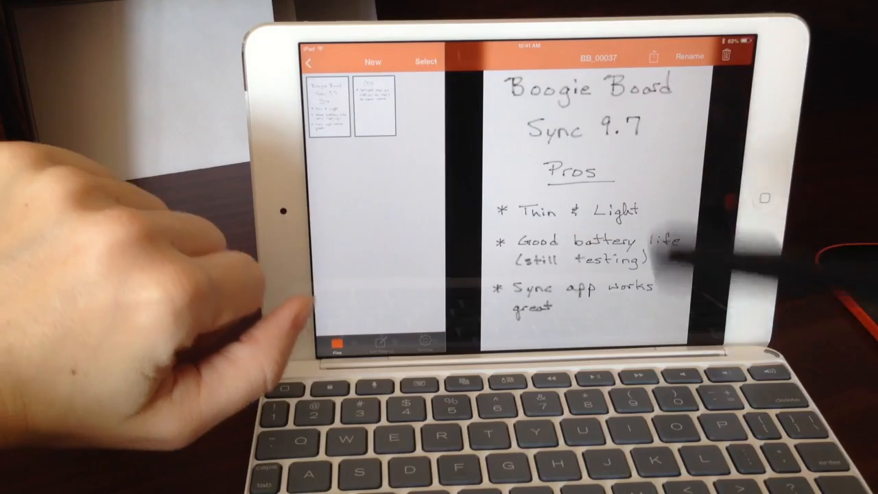
left_click(654, 56)
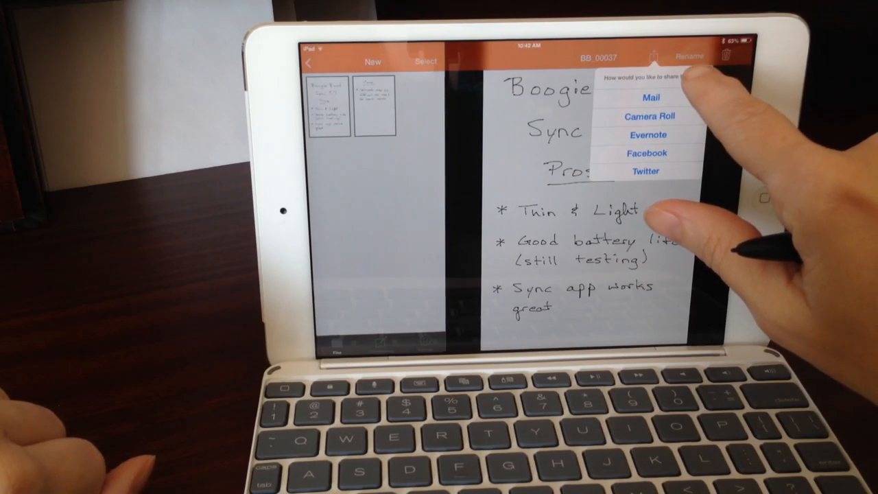
left_click(690, 56)
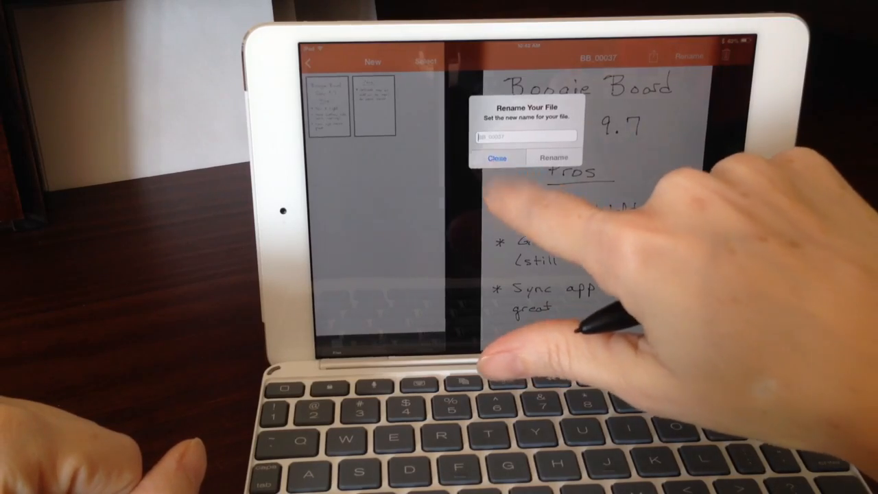
left_click(497, 158)
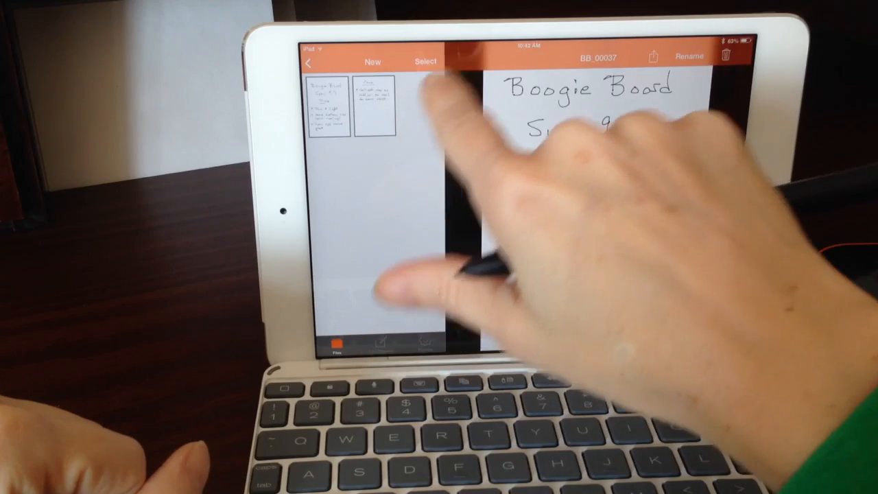
Select the Cons note BB_00038 and bring up the add-to-label list.
left_click(426, 61)
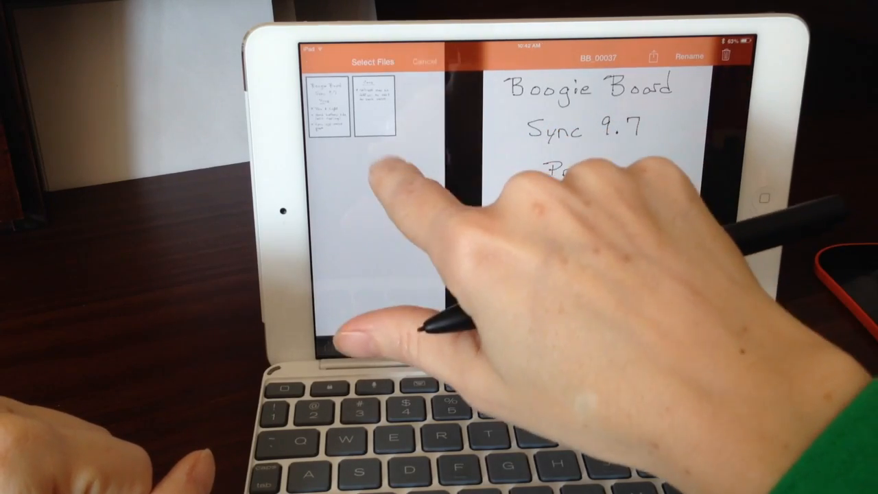
left_click(376, 103)
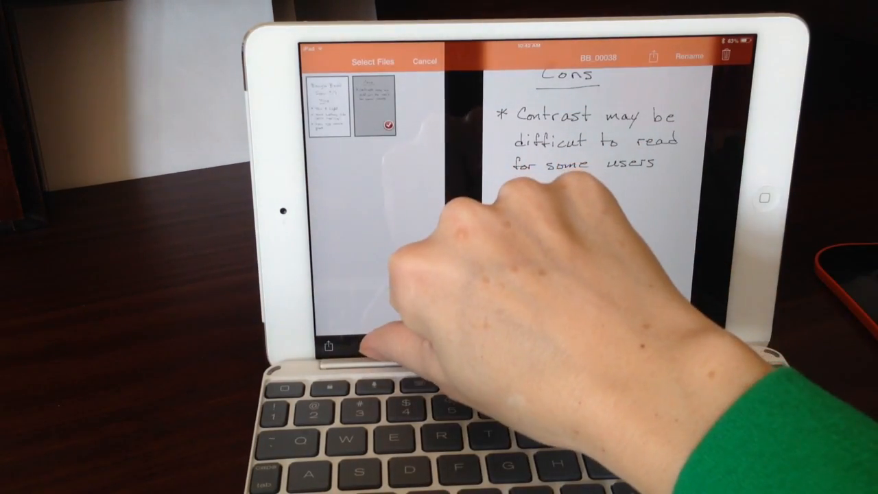
left_click(328, 345)
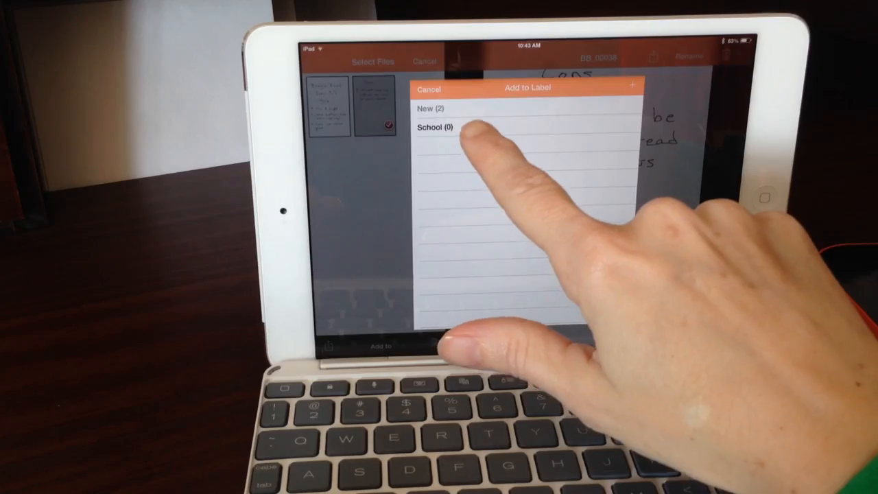